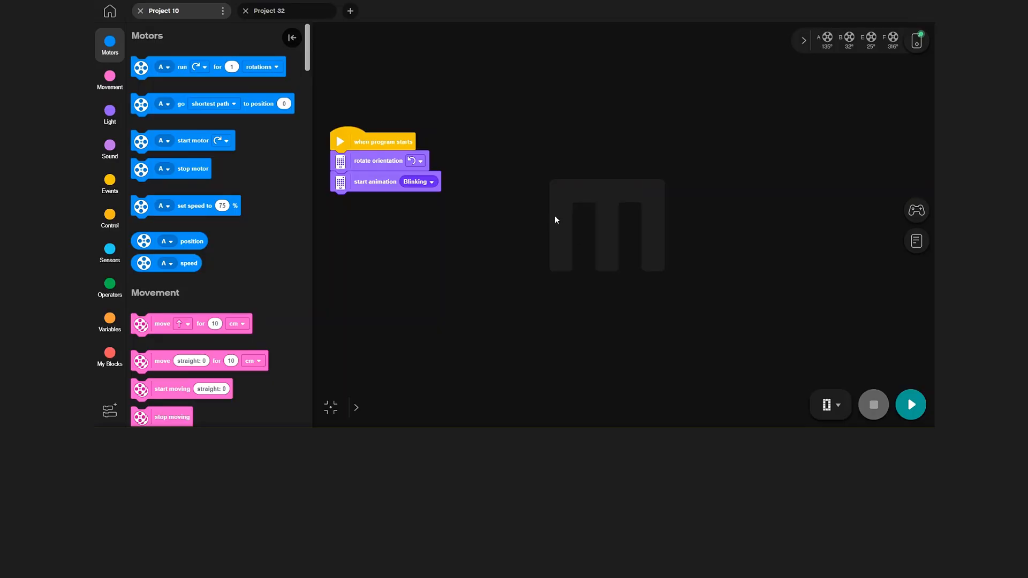
mouse_move(560, 199)
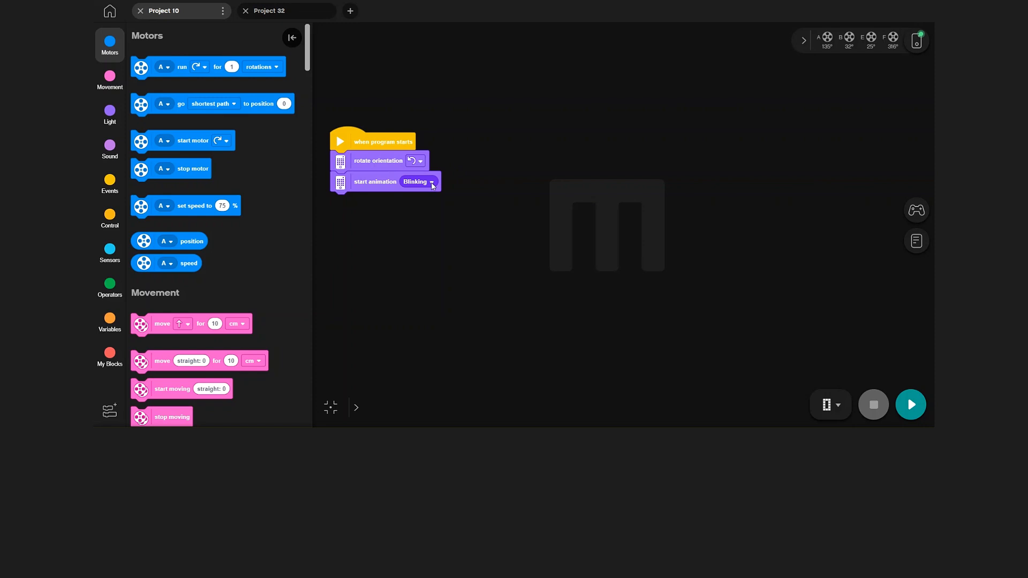
mouse_move(459, 191)
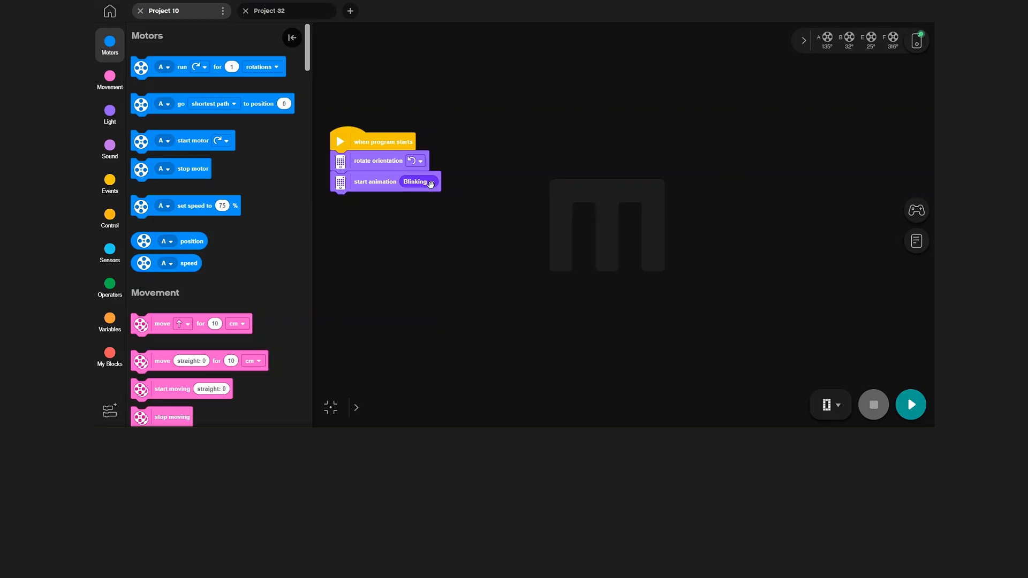
Open the Blinking animation dropdown on the start animation block.
click(417, 181)
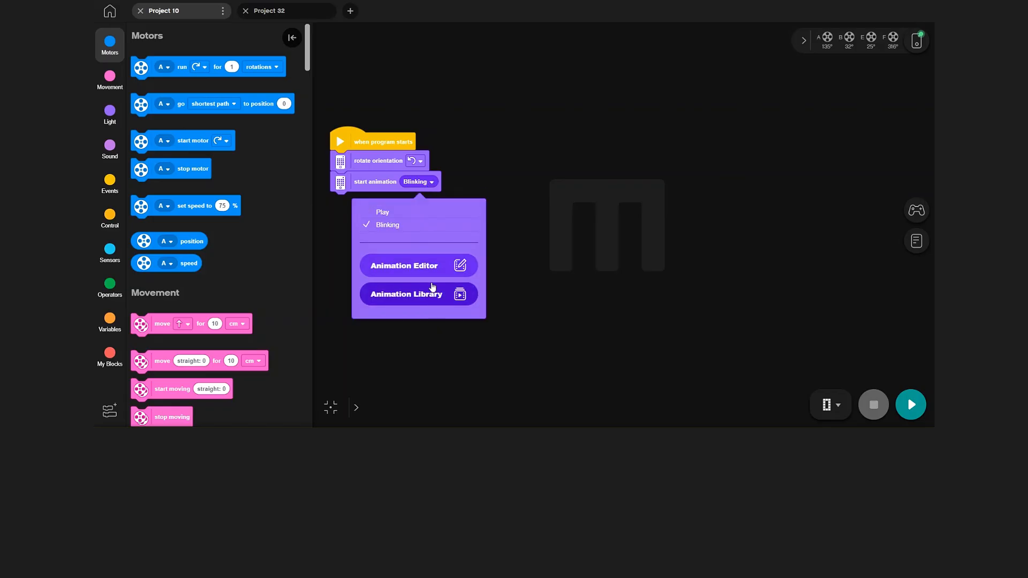
mouse_move(418, 212)
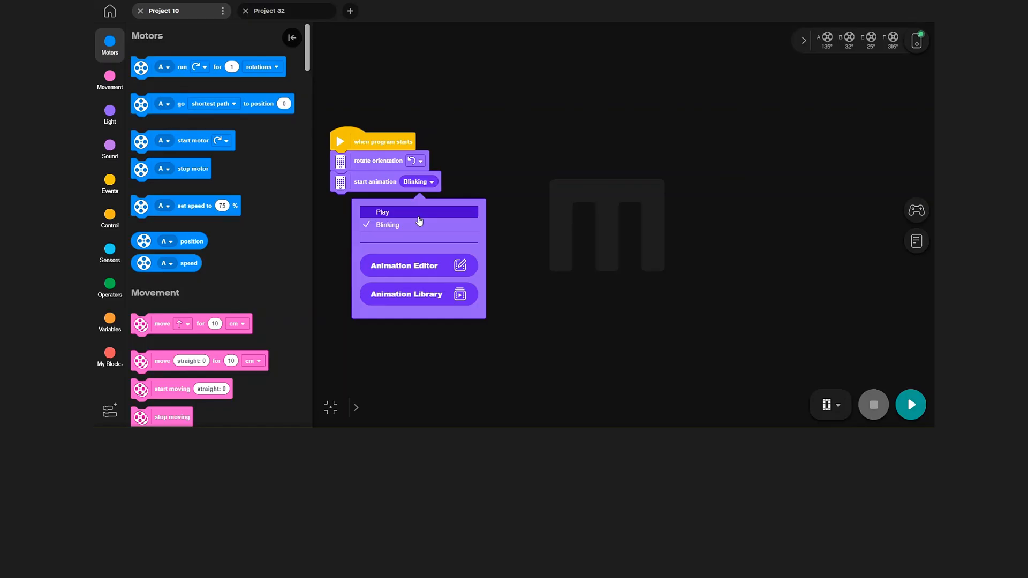
mouse_move(419, 225)
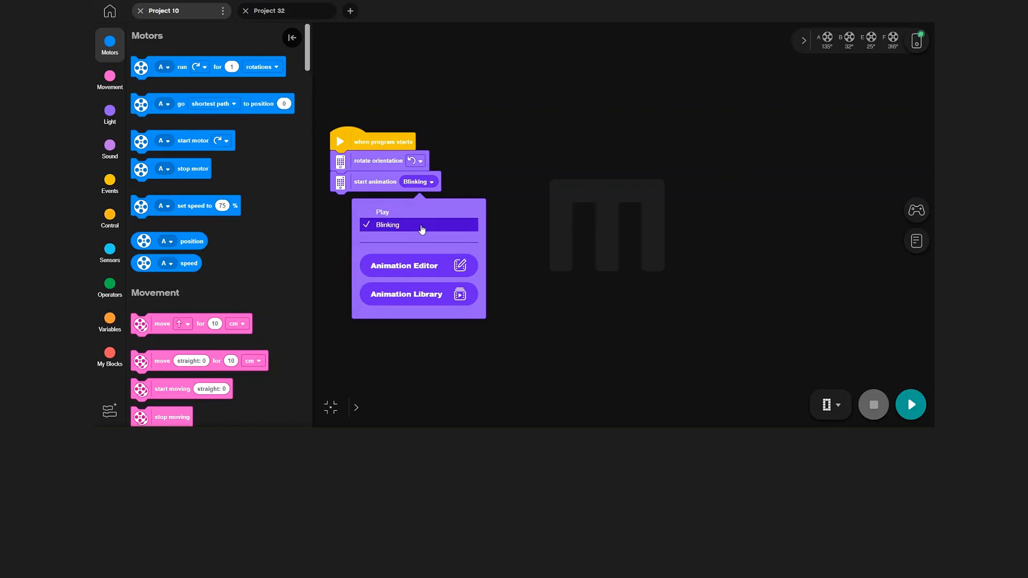
Open the built-in Cool animation from the Animation Library in the editor.
click(406, 294)
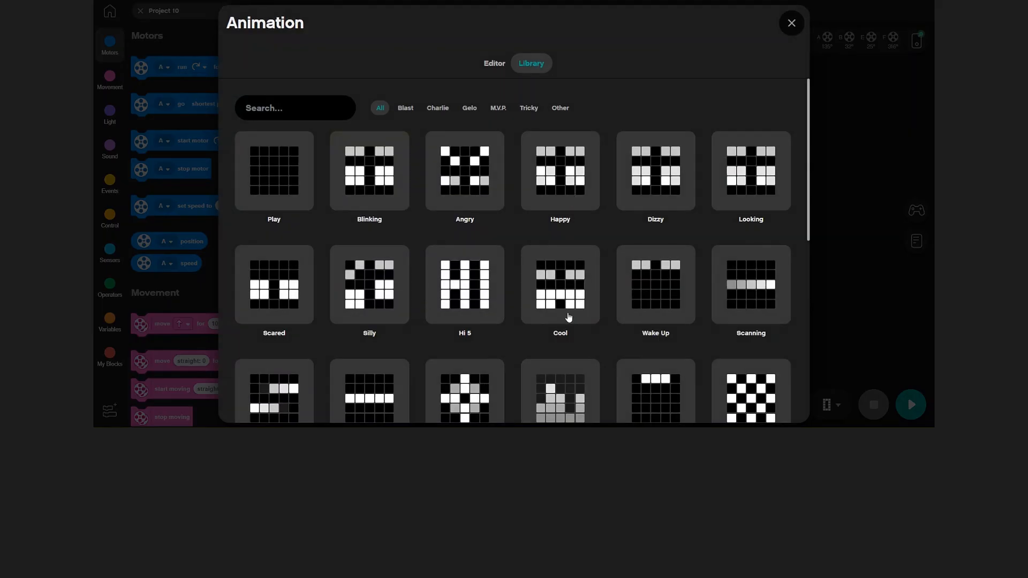
click(559, 286)
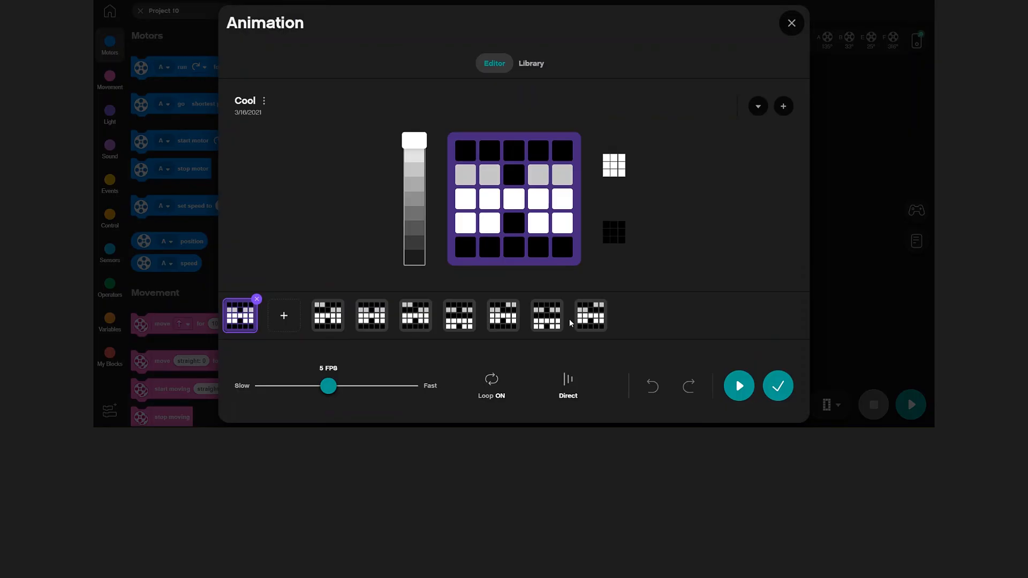
mouse_move(560, 278)
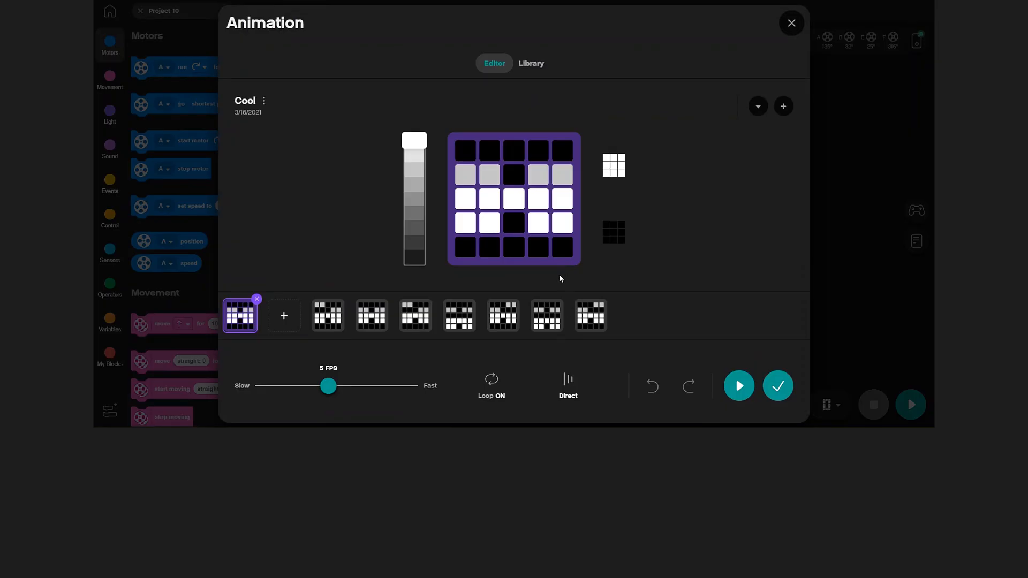
mouse_move(283, 298)
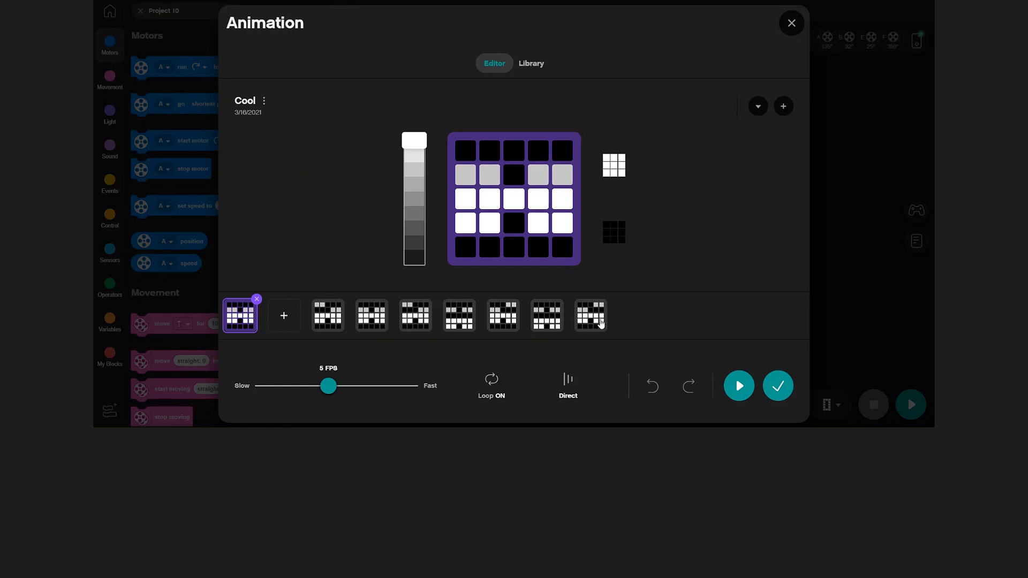
mouse_move(669, 321)
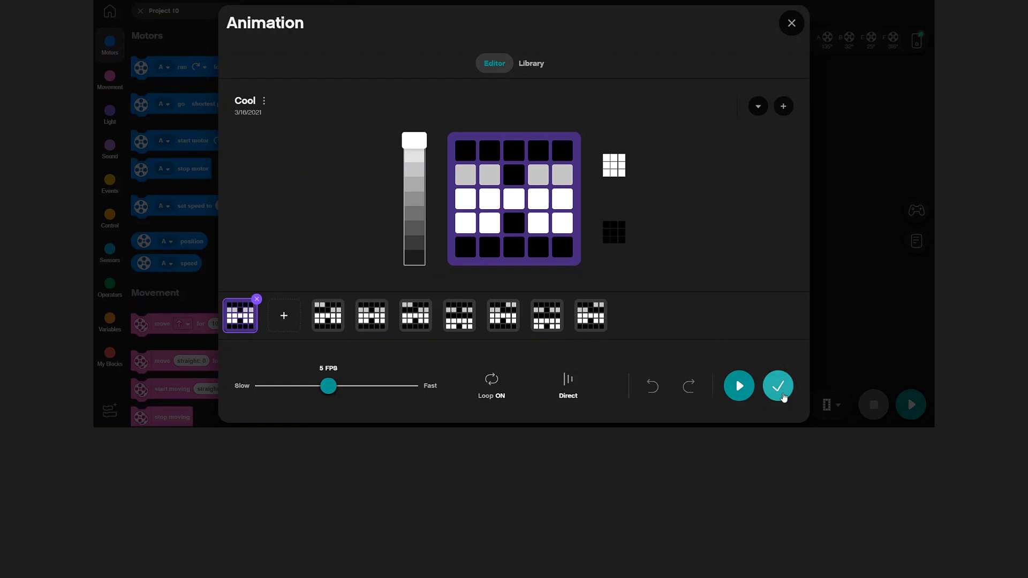
Apply Cool to the start animation block and reopen the Animation Editor.
click(778, 385)
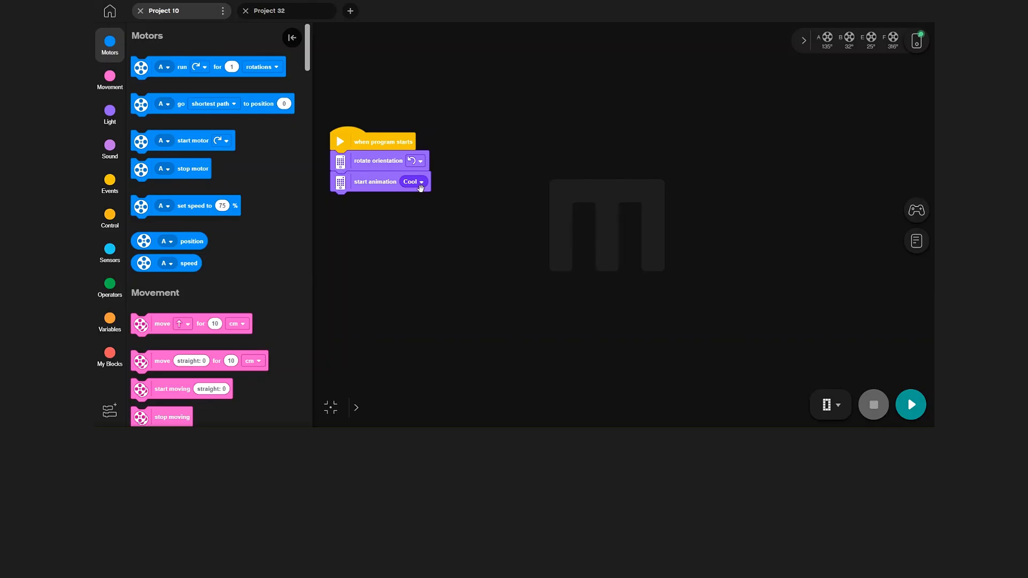
mouse_move(867, 388)
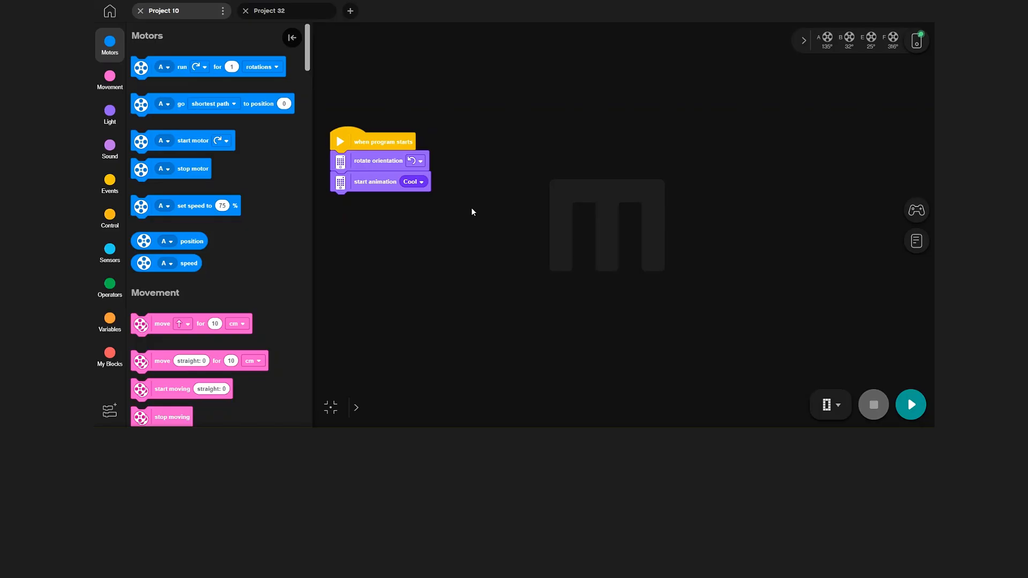
click(420, 181)
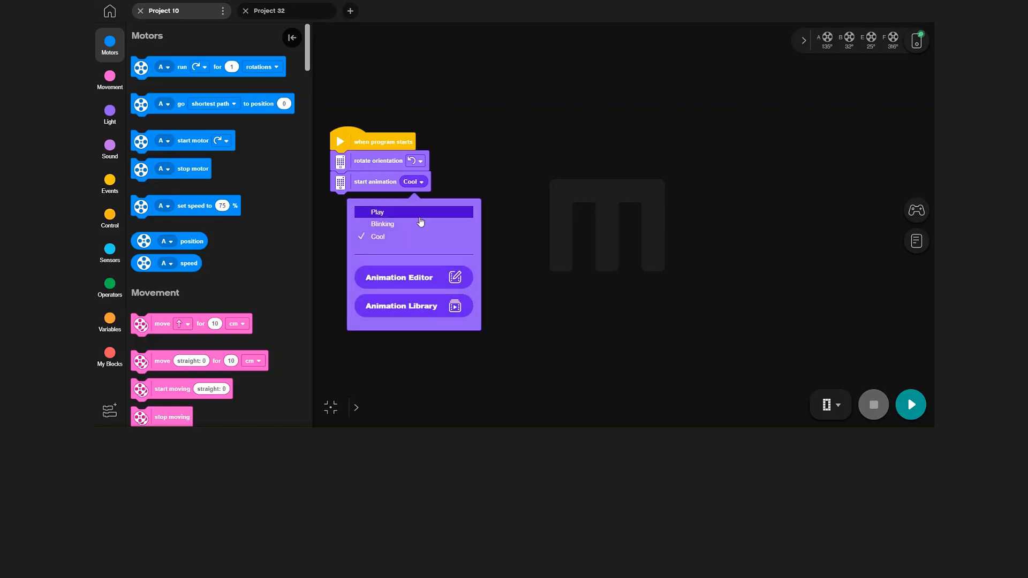
click(397, 277)
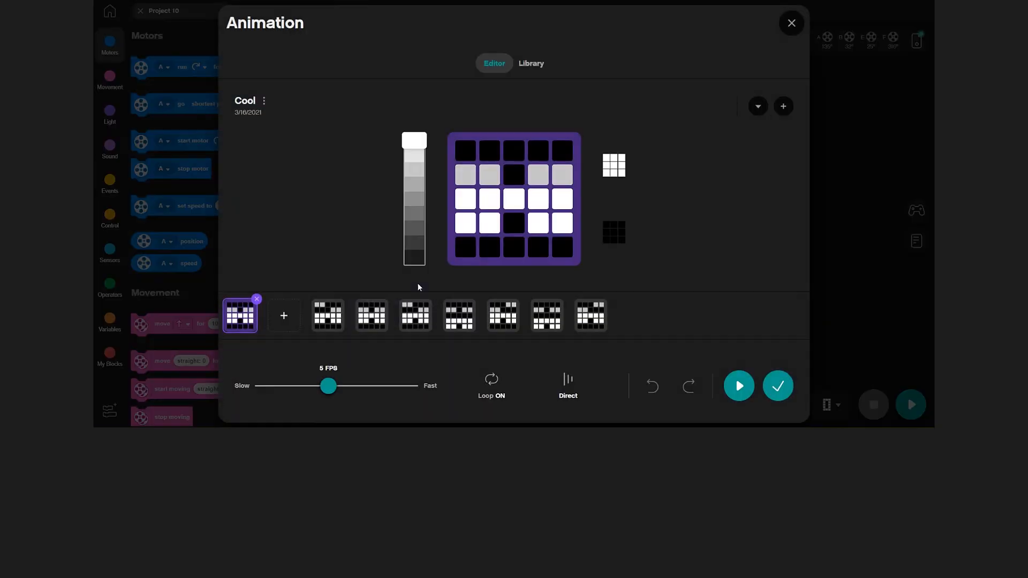
mouse_move(387, 210)
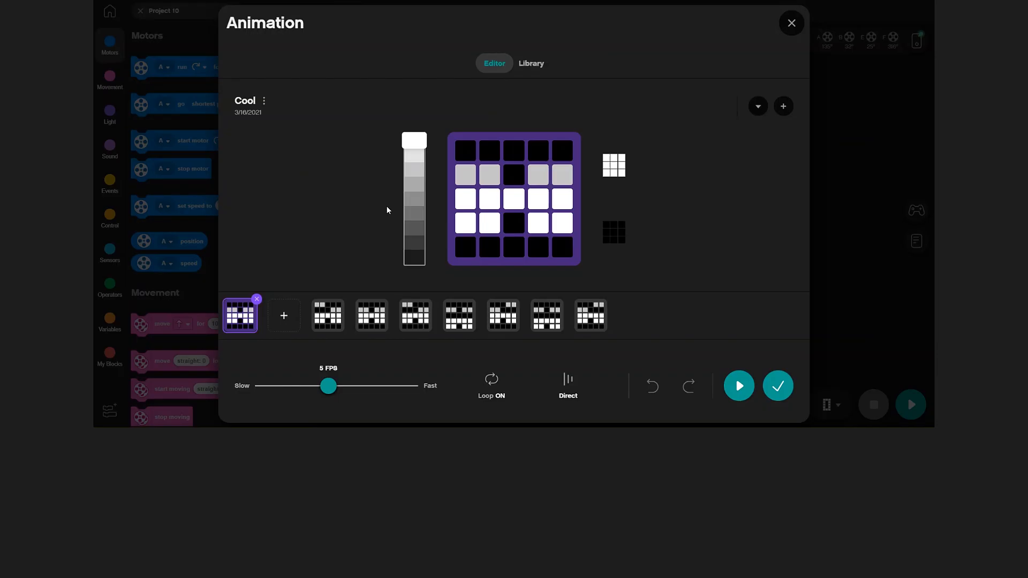
mouse_move(502, 258)
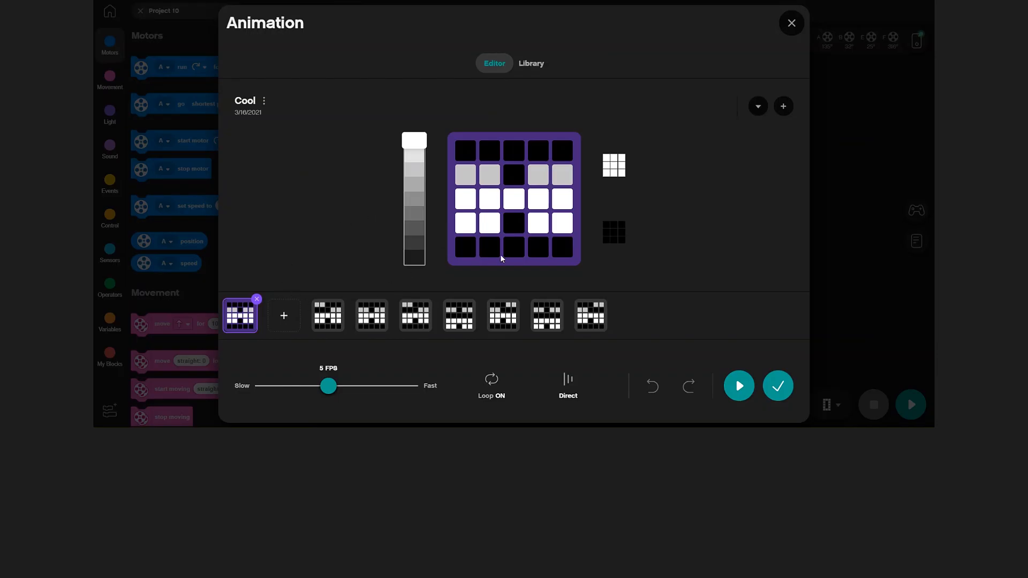
mouse_move(420, 324)
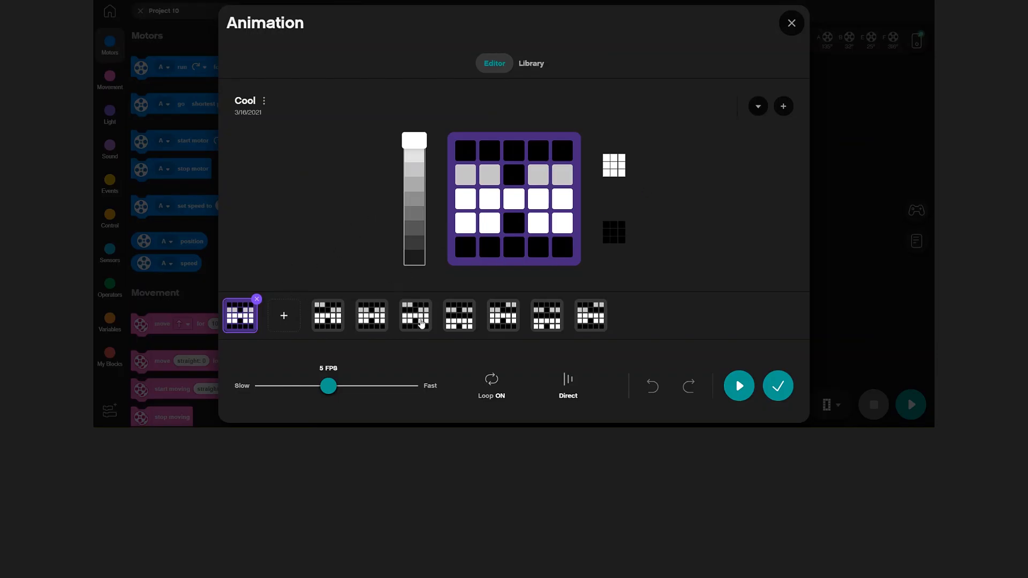
mouse_move(551, 283)
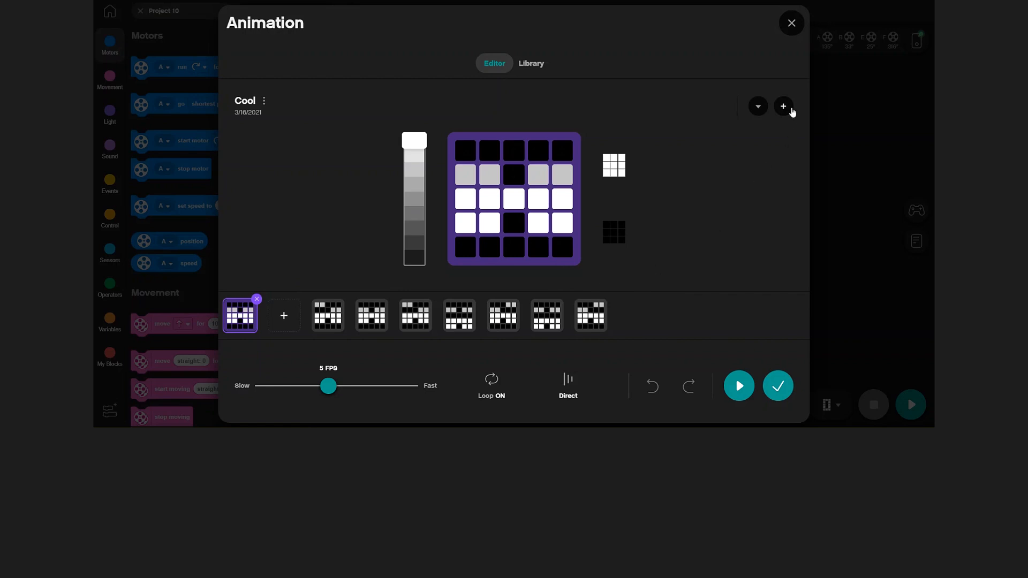
Create a new animation with three frames of a lit pixel climbing from bottom centre.
click(783, 106)
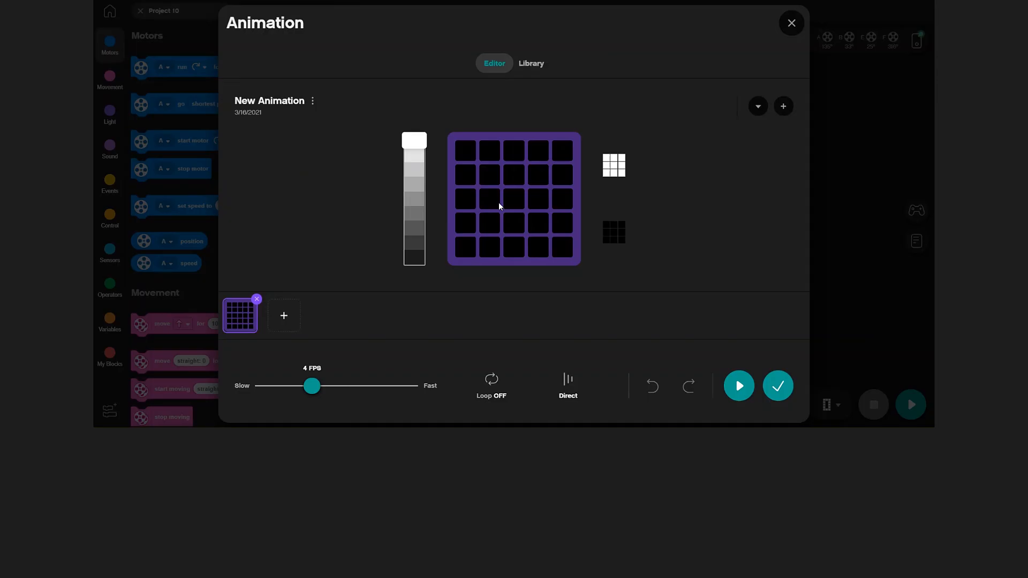
mouse_move(417, 260)
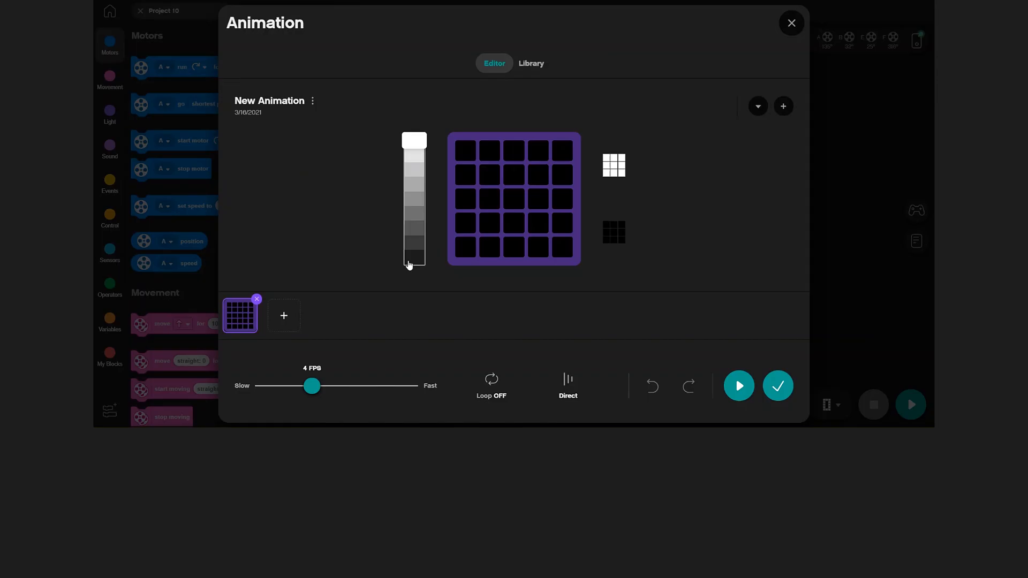
mouse_move(284, 321)
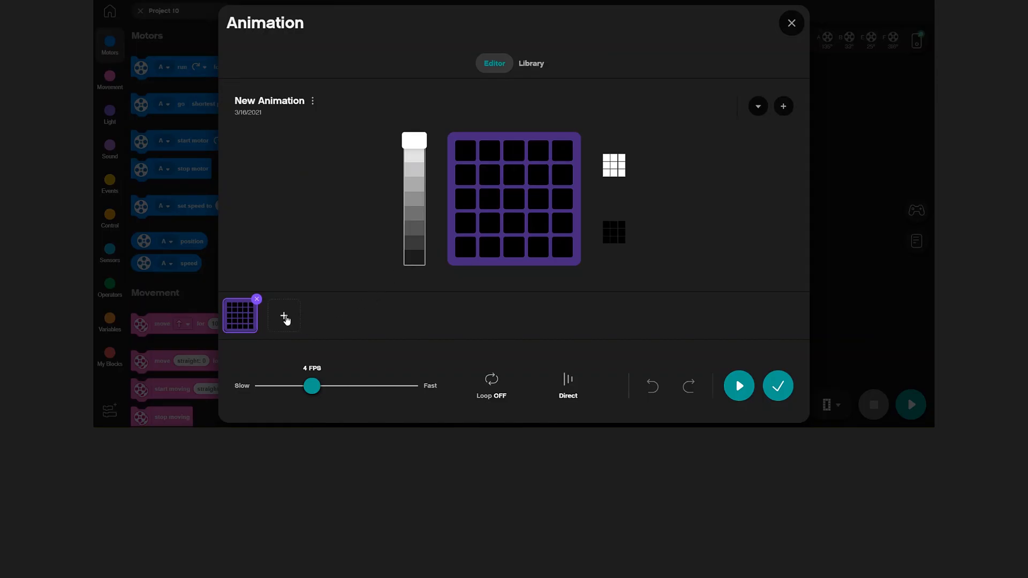
click(284, 315)
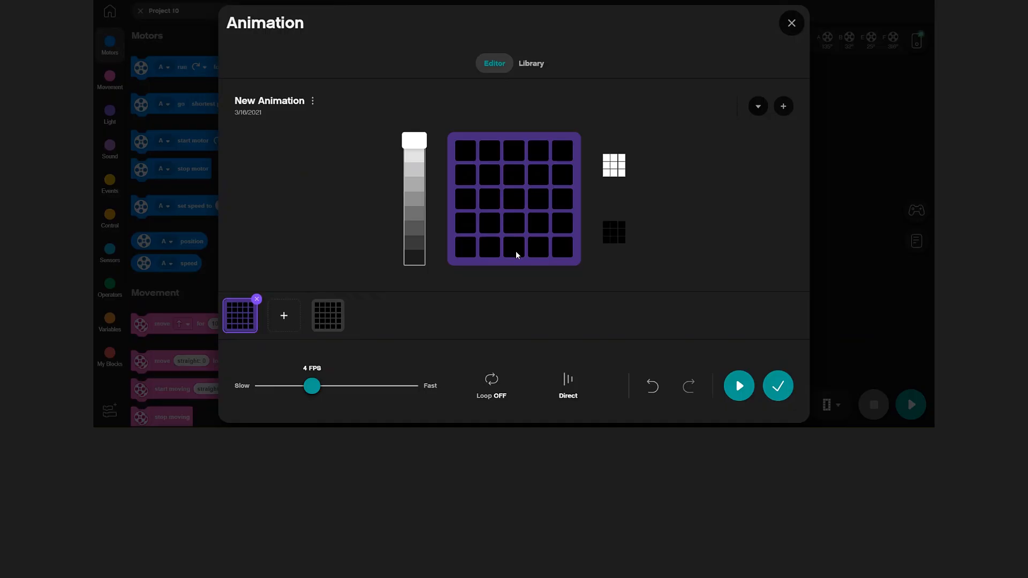
mouse_move(254, 324)
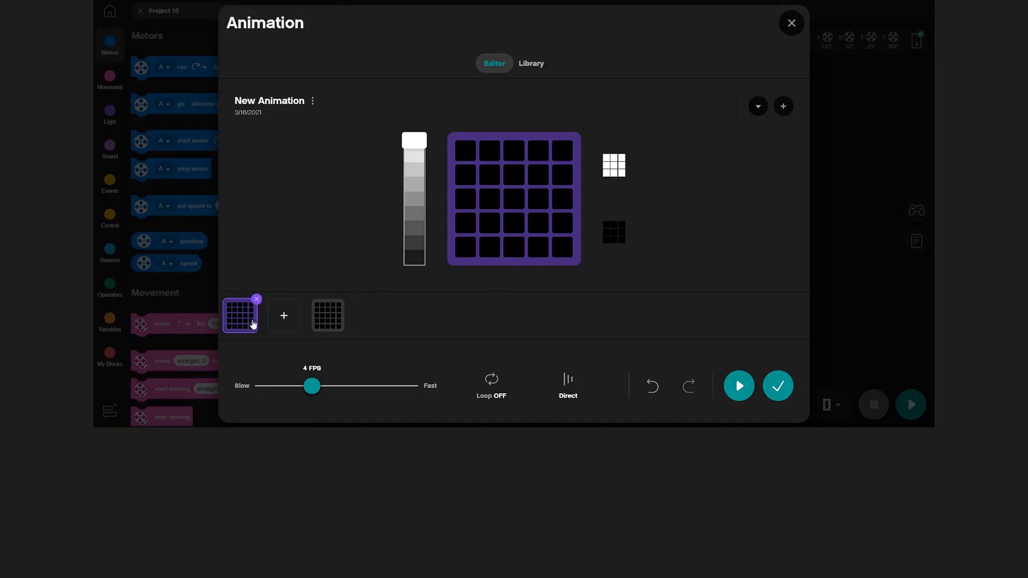
mouse_move(521, 249)
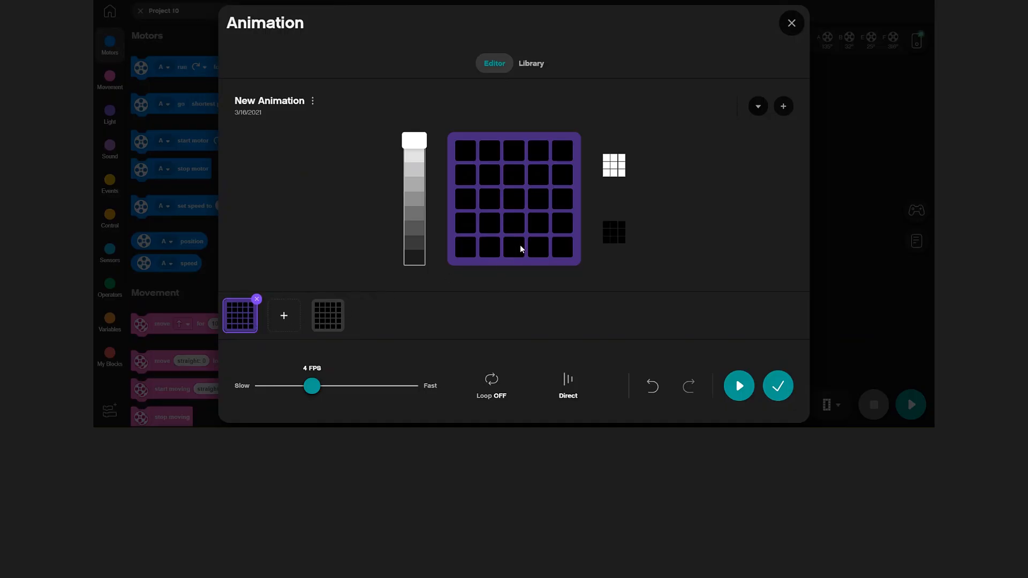
click(515, 248)
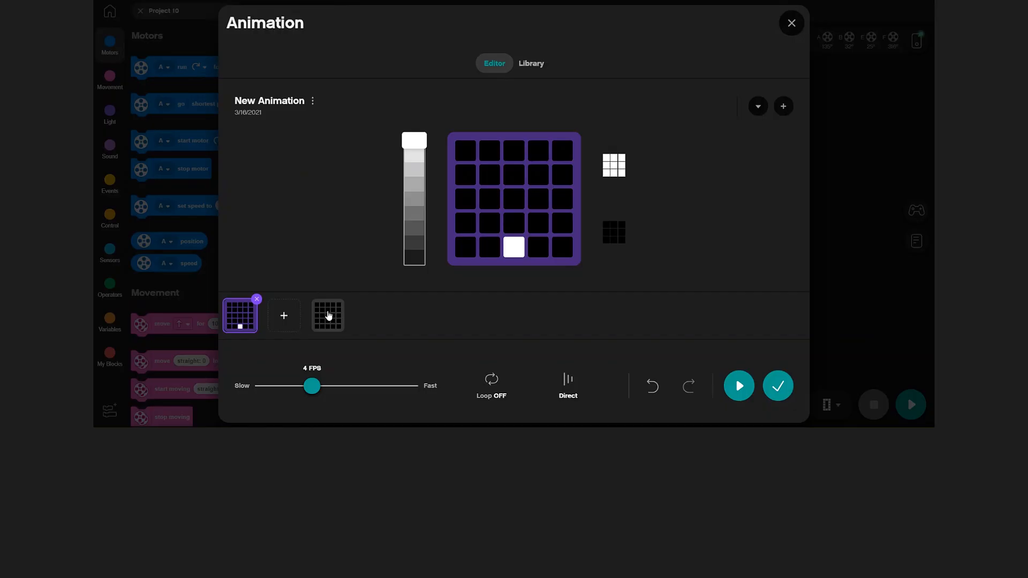
click(327, 315)
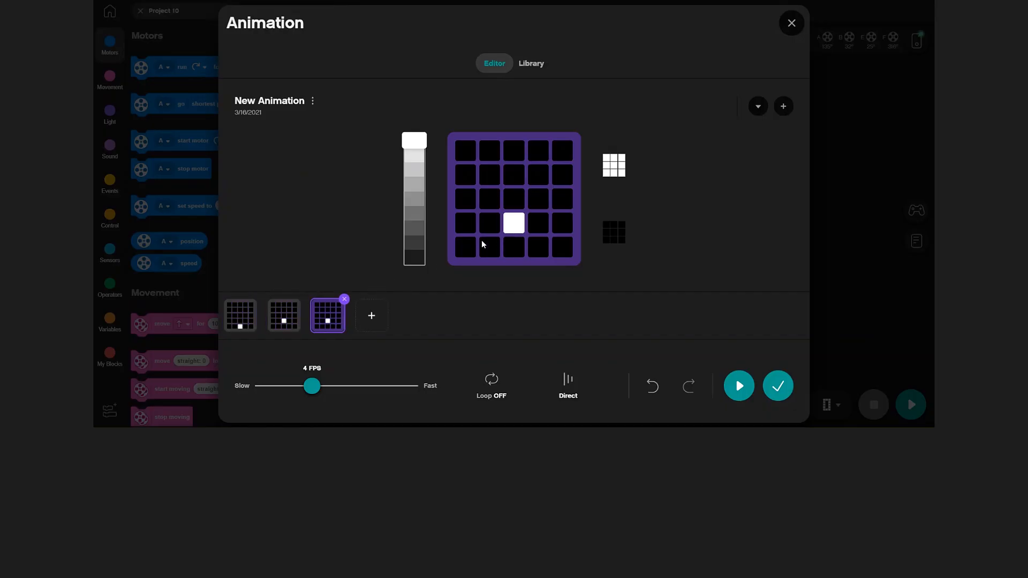
click(513, 198)
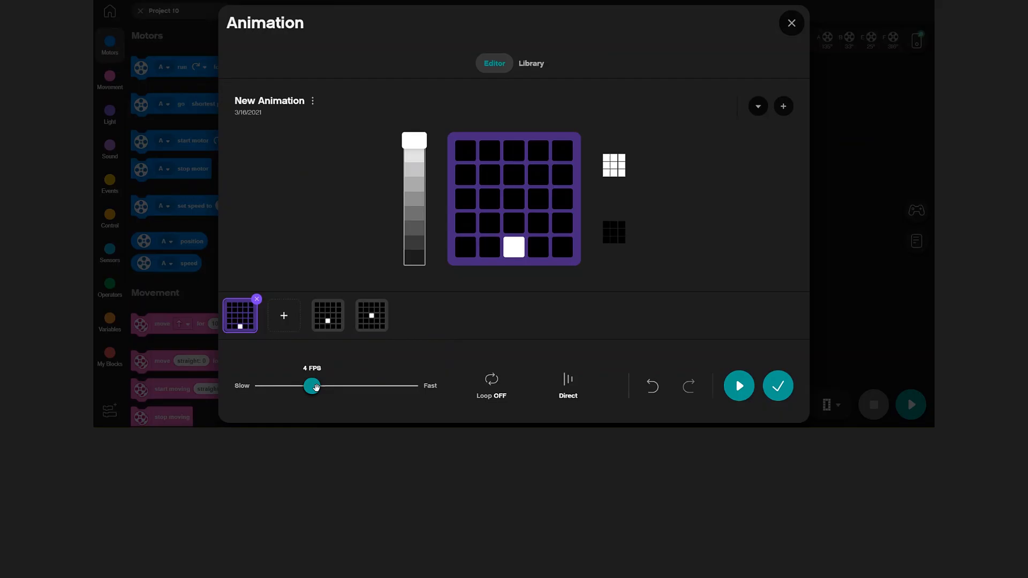
Set playback to 6 FPS with looping on, then preview and stop it.
drag(314, 386, 345, 386)
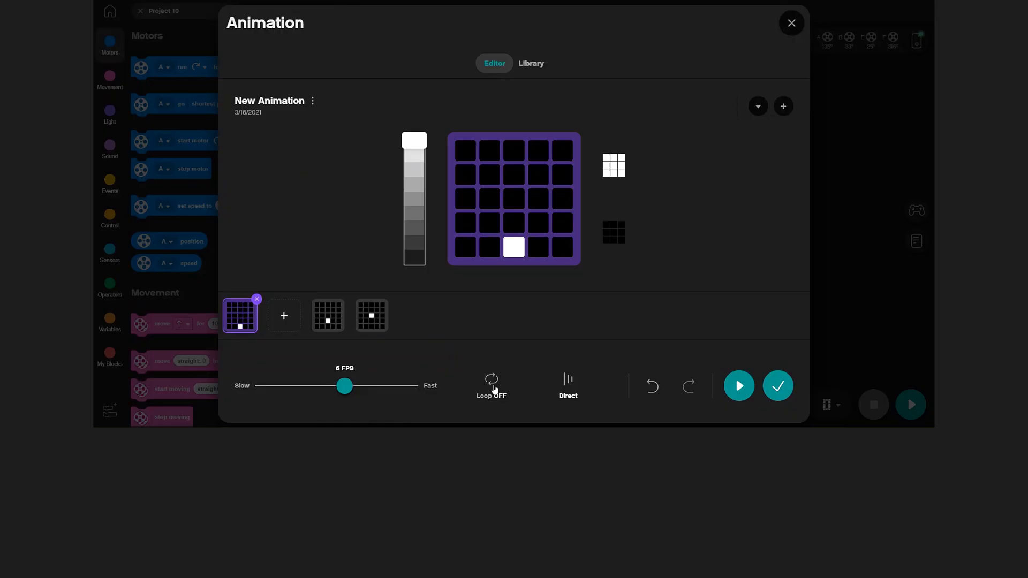
click(490, 382)
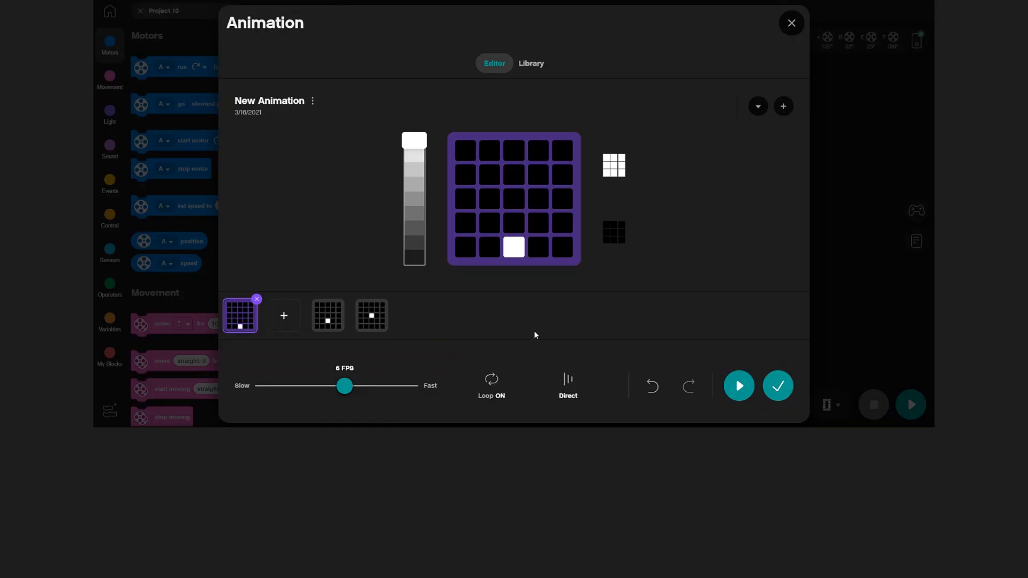
mouse_move(734, 352)
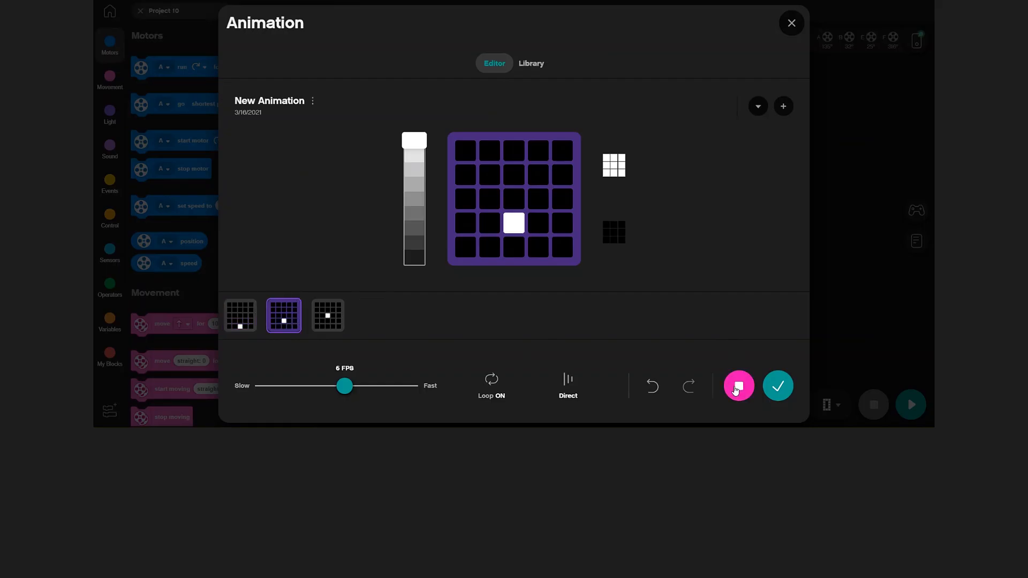
click(327, 316)
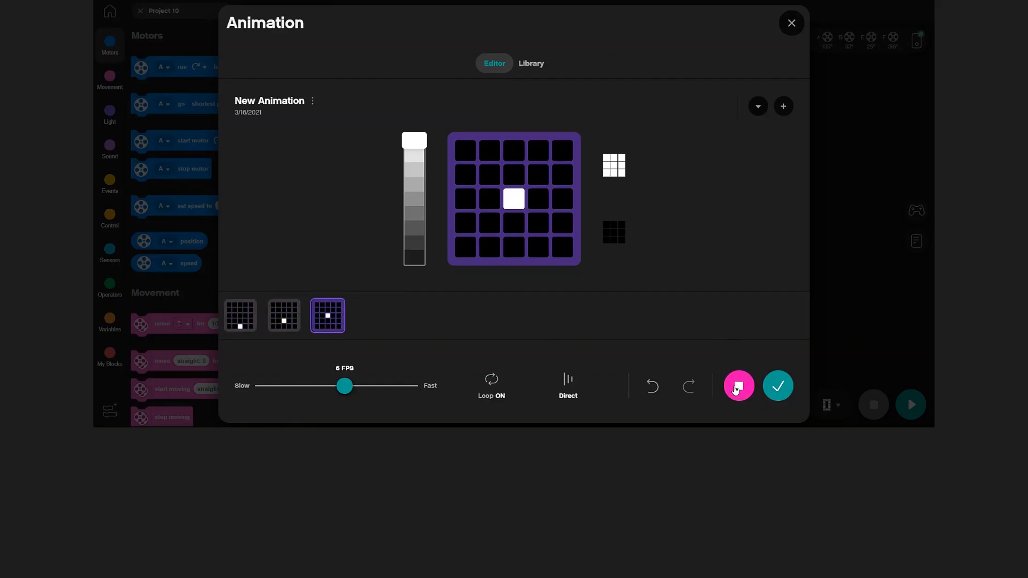
click(284, 316)
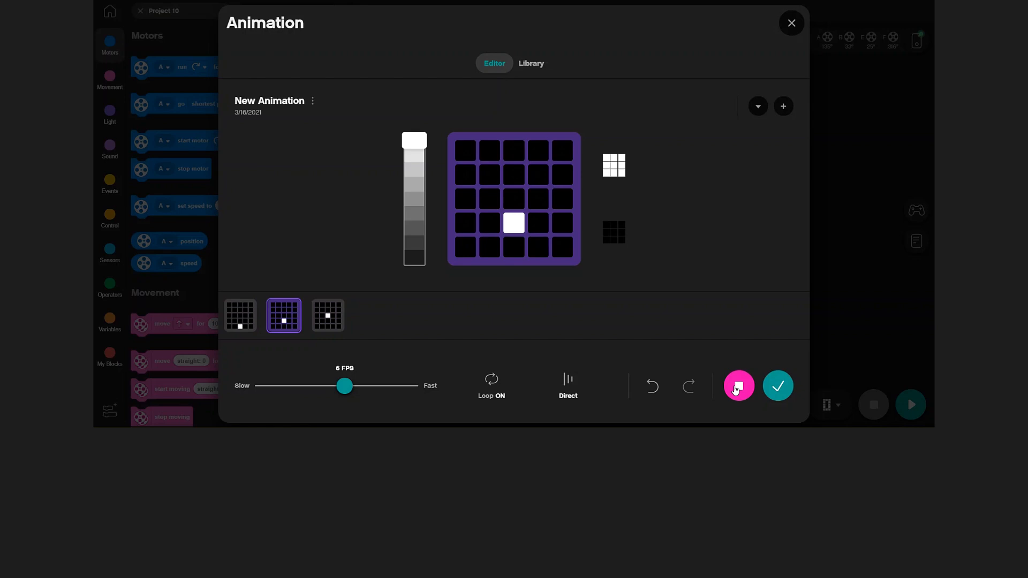
click(738, 385)
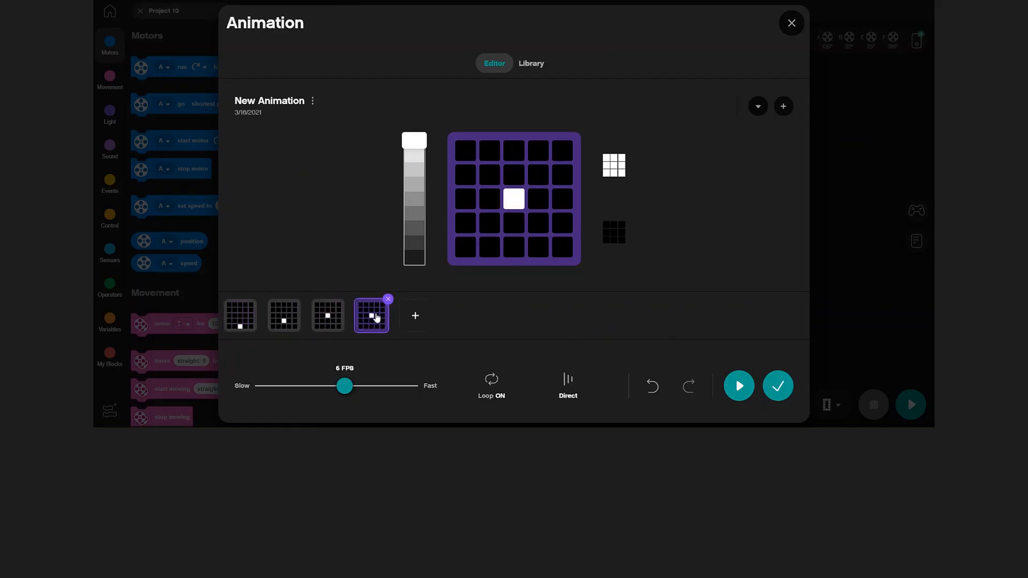
Add frames widening the burst from a small cross into a diamond with a dimmer pixel.
click(514, 223)
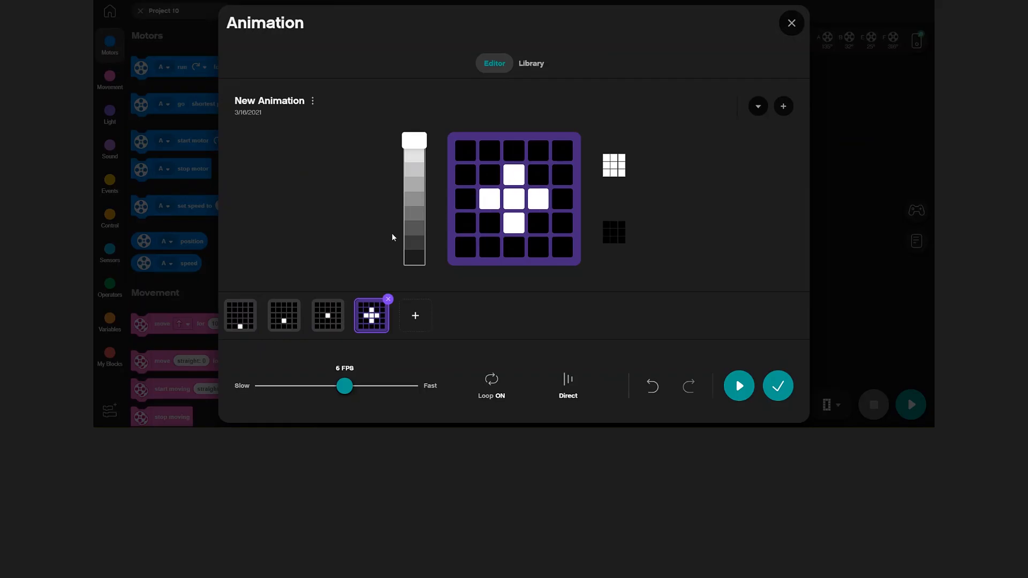
mouse_move(415, 325)
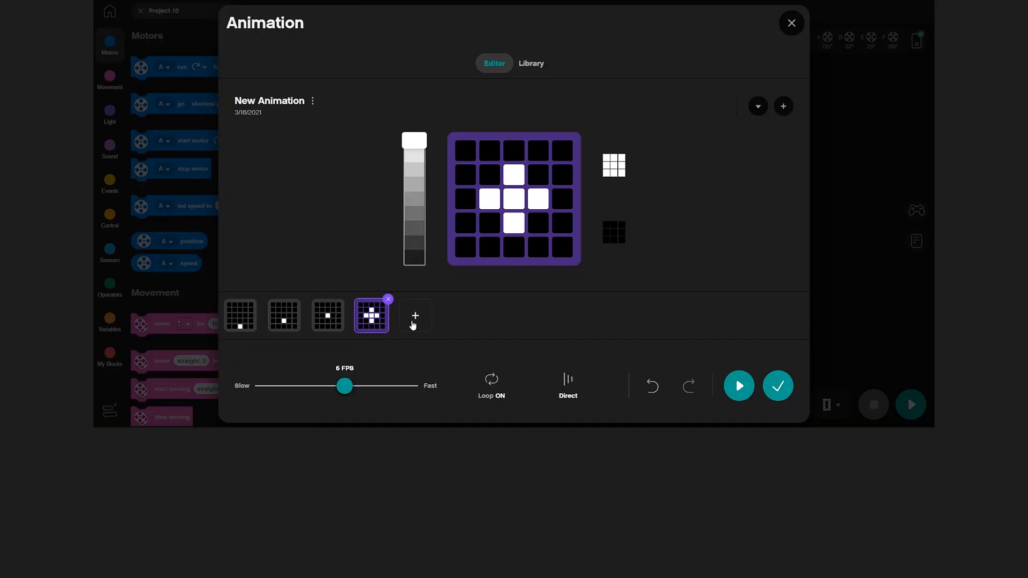
click(415, 316)
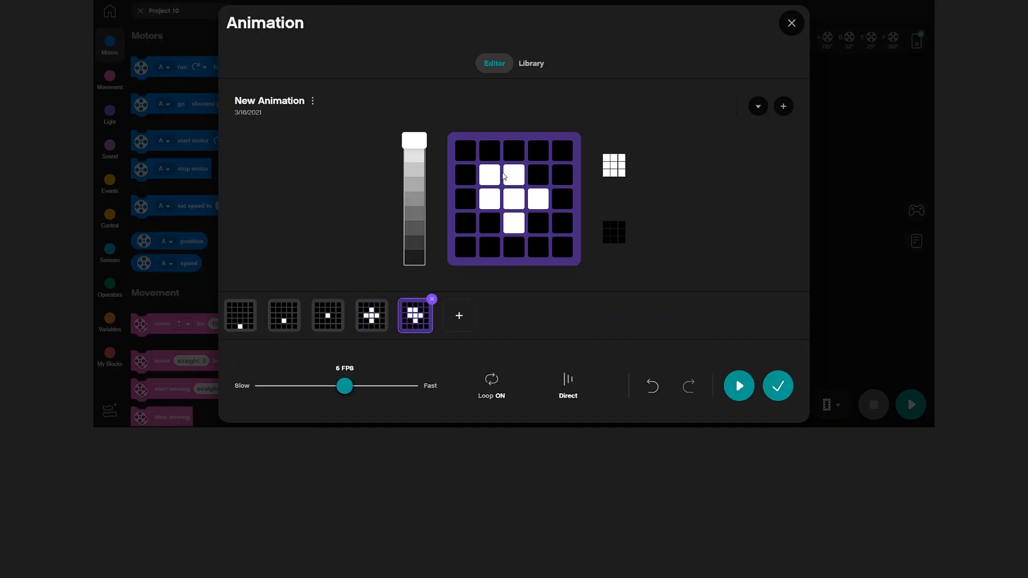
click(514, 150)
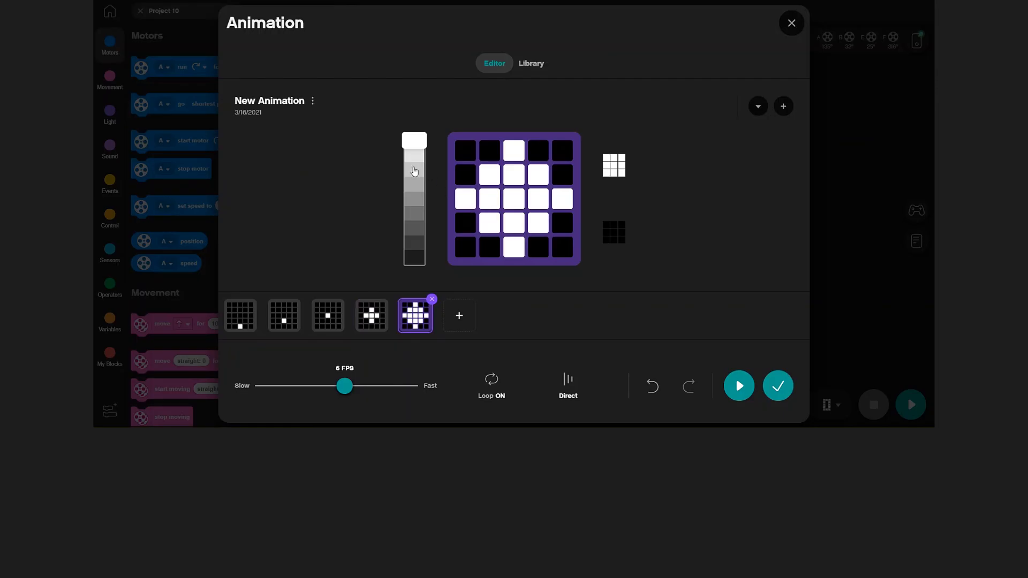
mouse_move(437, 169)
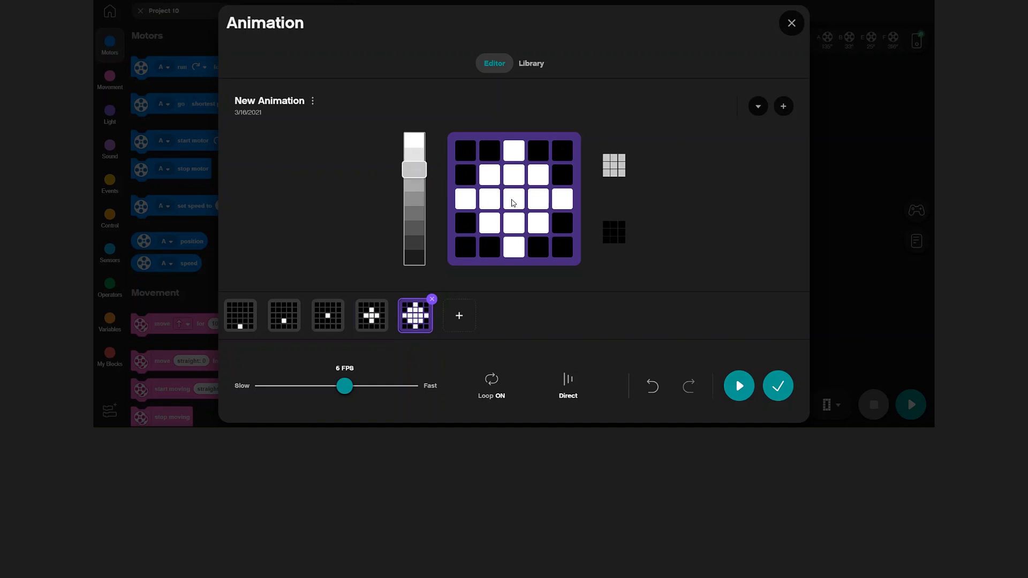
click(514, 199)
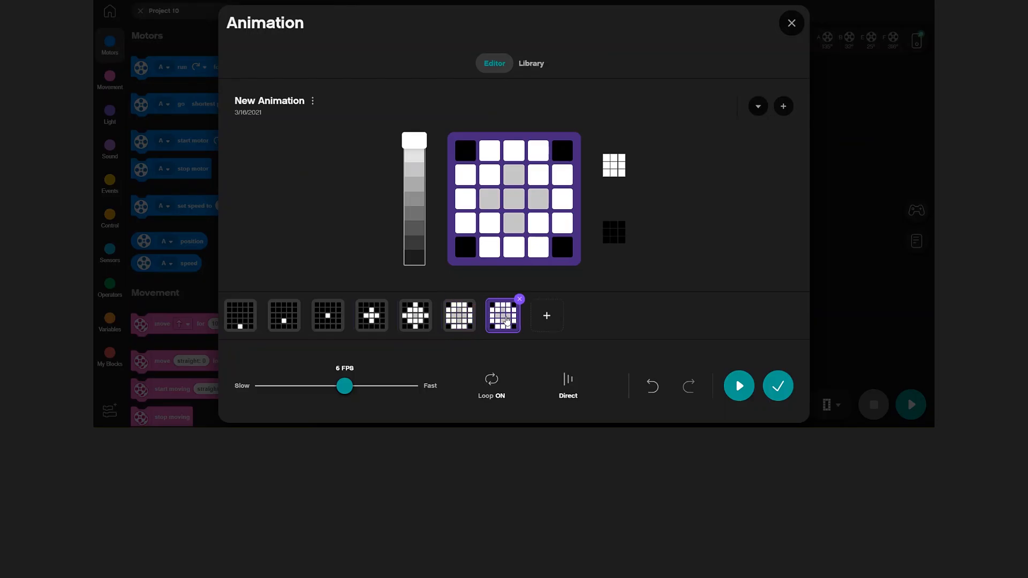
Fill the grid: light corner pixels, paint dim grey middle pixels, brighten the centre.
click(465, 149)
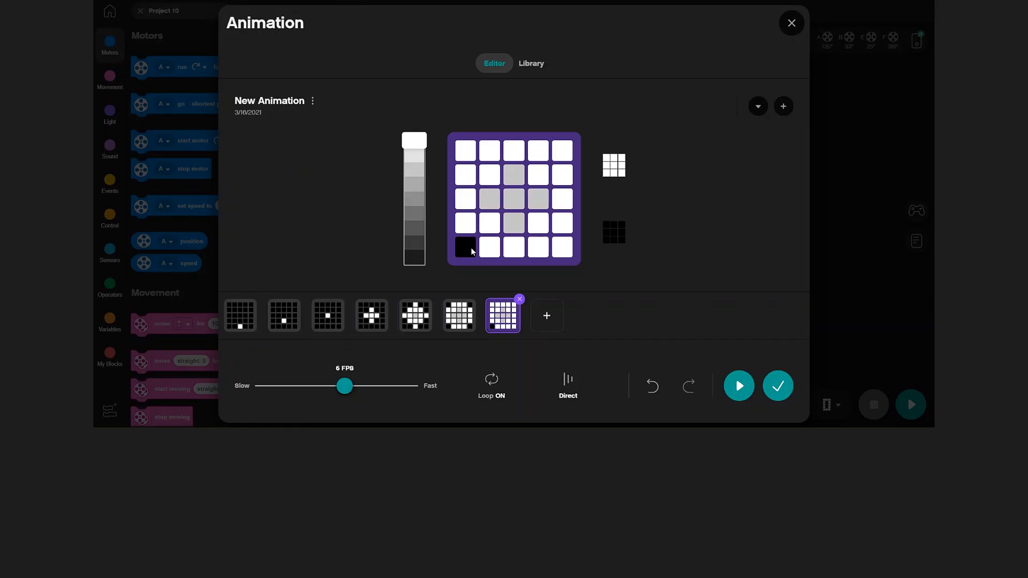
click(464, 247)
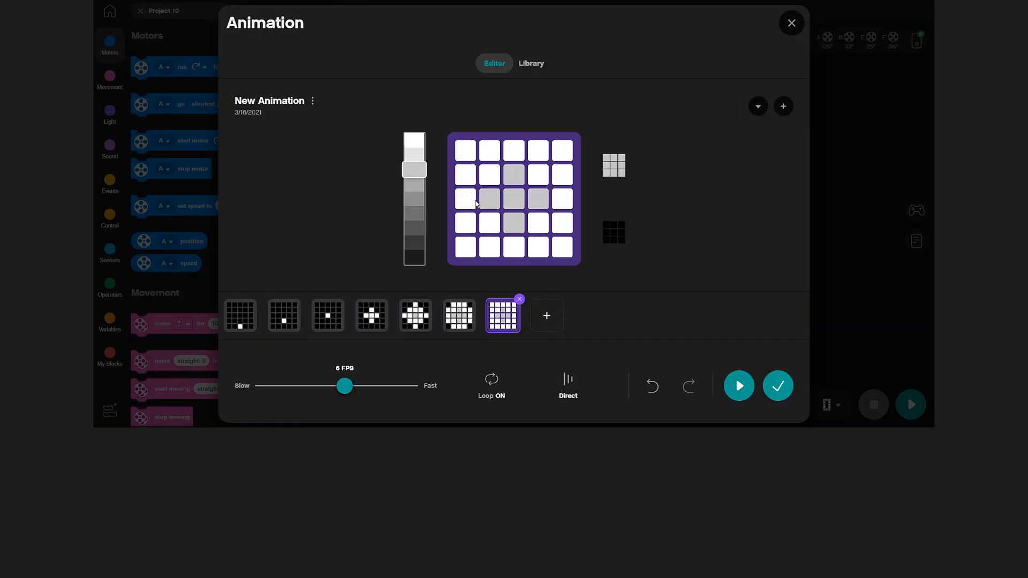
drag(465, 199, 514, 150)
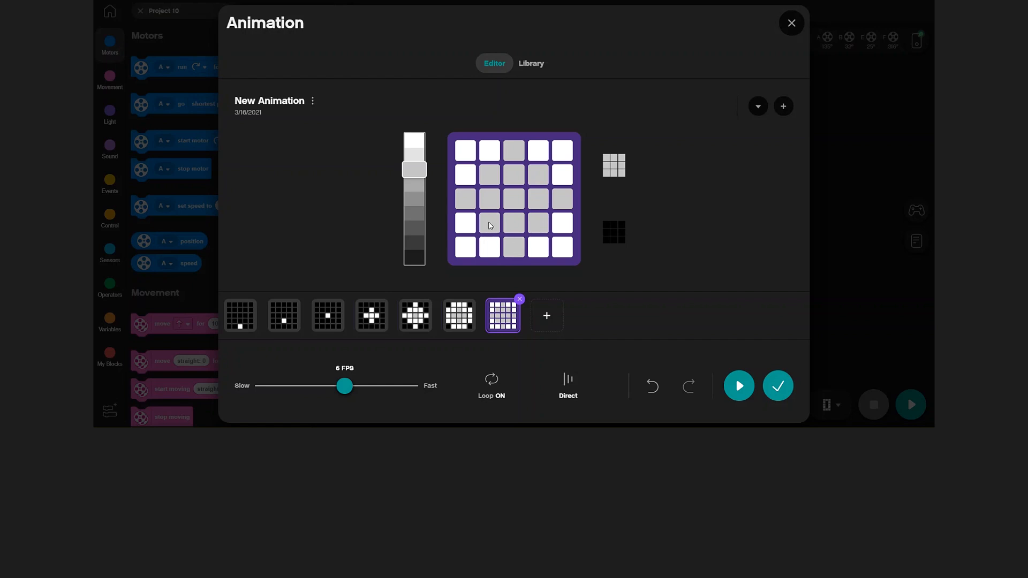
click(513, 200)
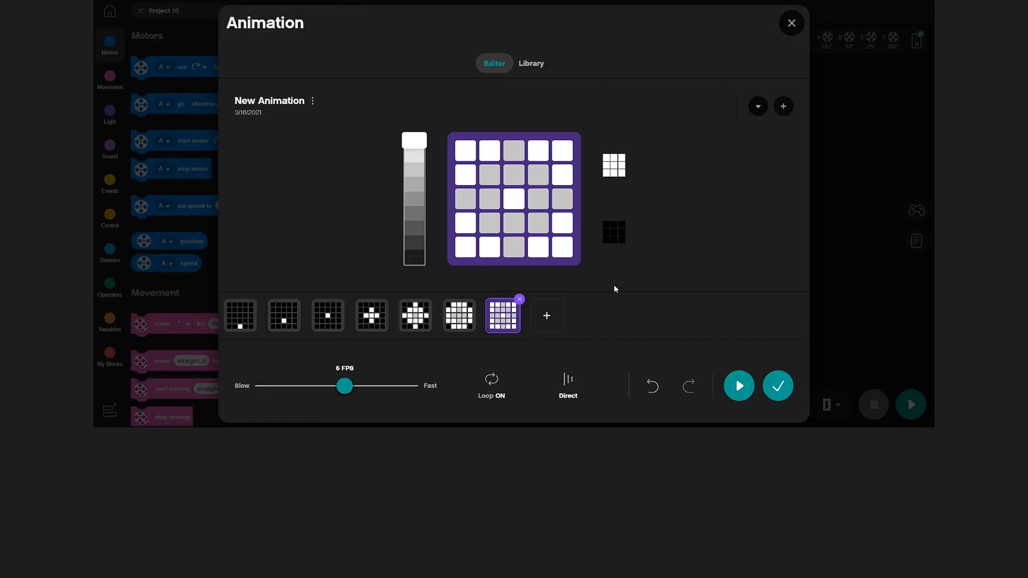
mouse_move(546, 319)
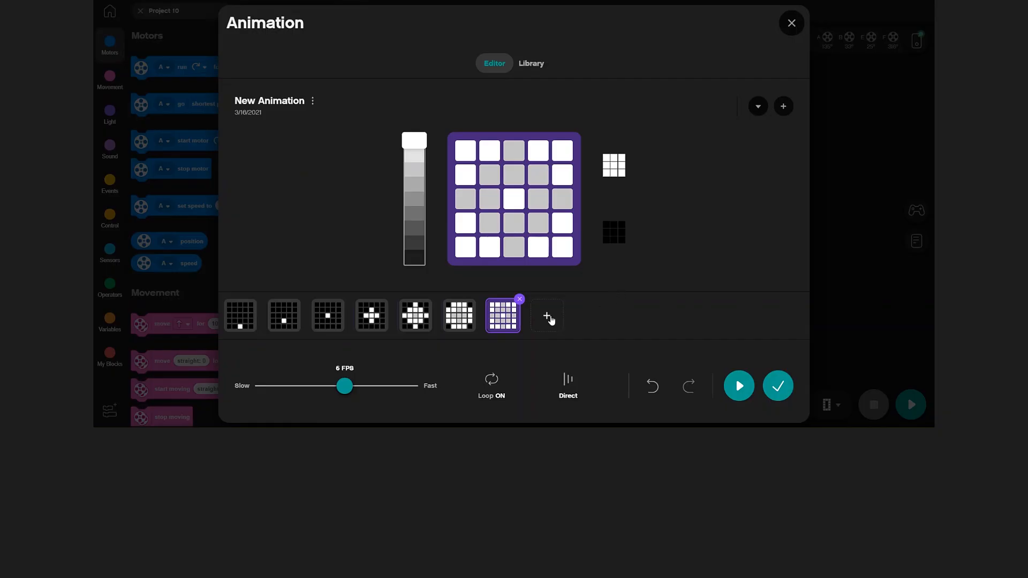
Add a dark eighth frame and preview the full firework loop.
click(547, 315)
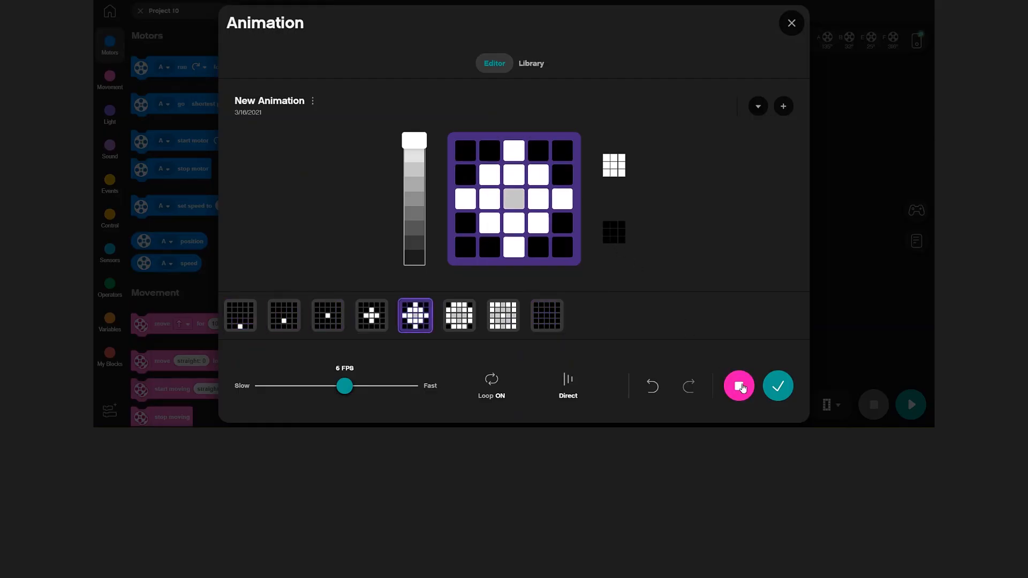
click(370, 316)
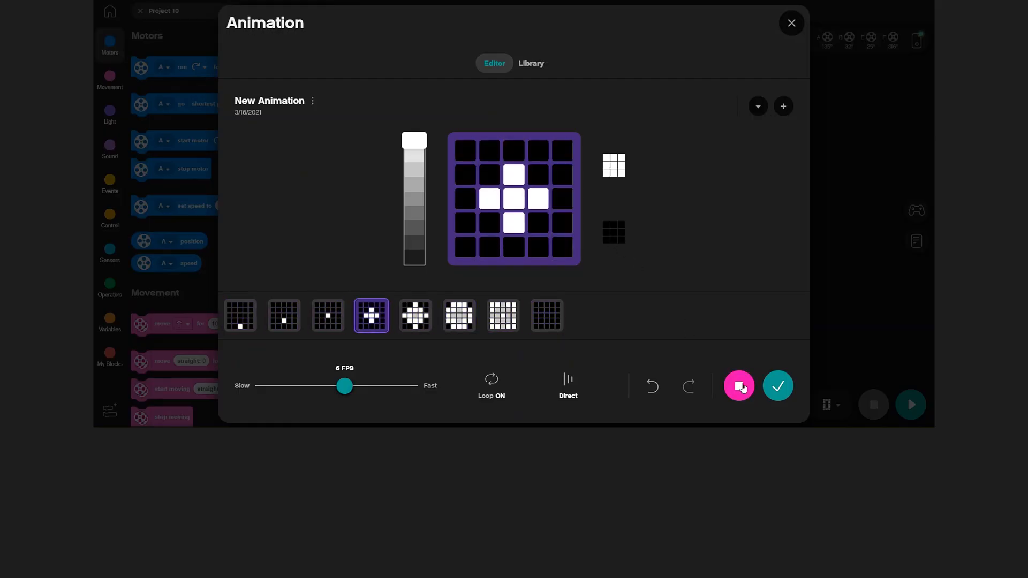
click(327, 316)
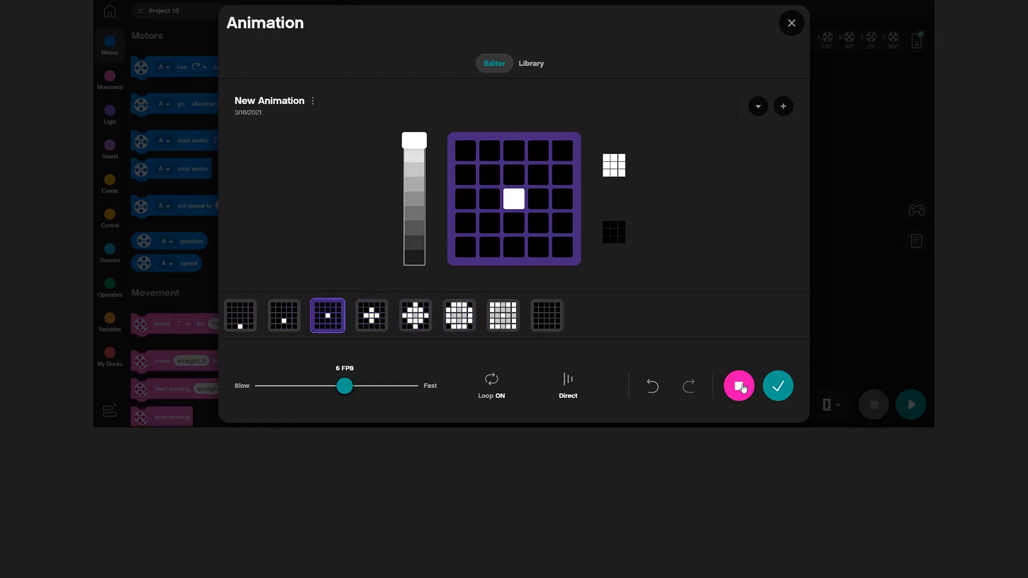
click(739, 386)
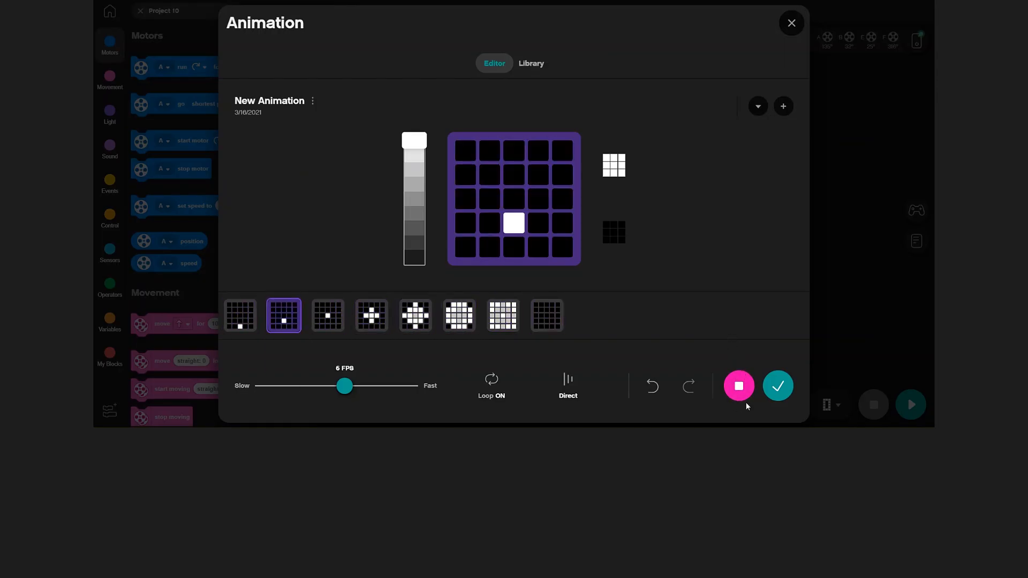
click(313, 101)
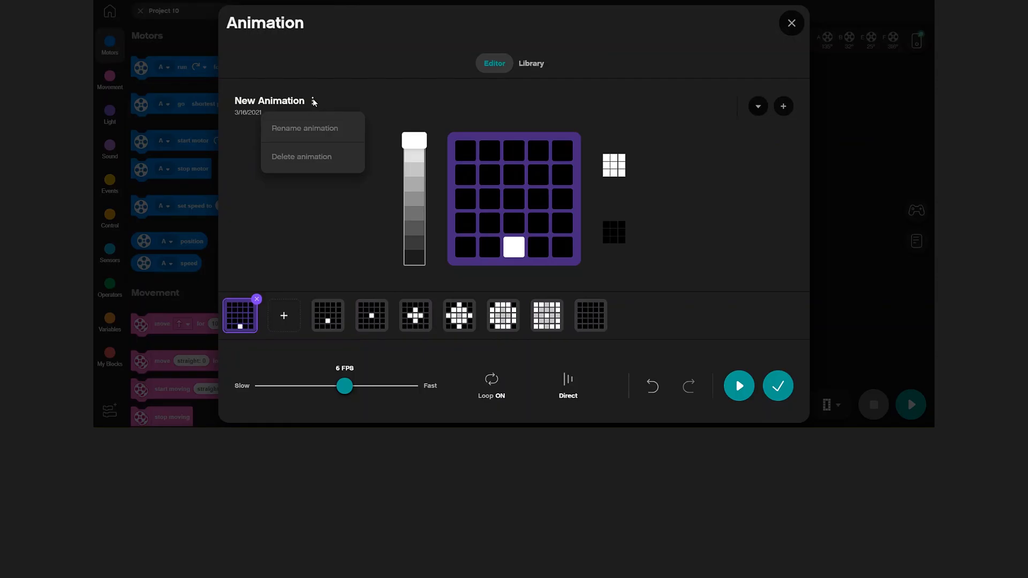
Rename the animation to 'Fireworks 1' and save the name.
click(304, 128)
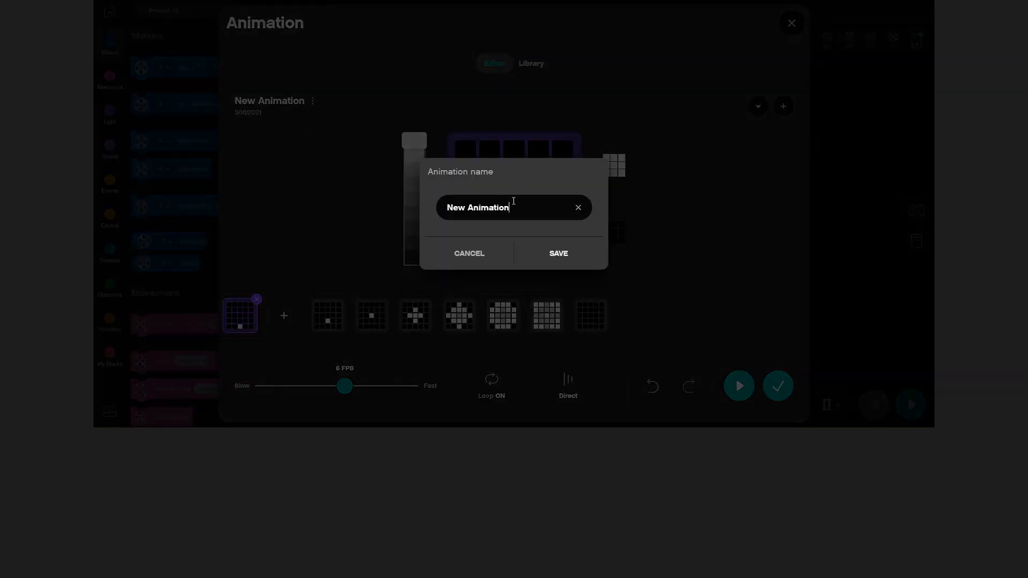
text(Fireworks)
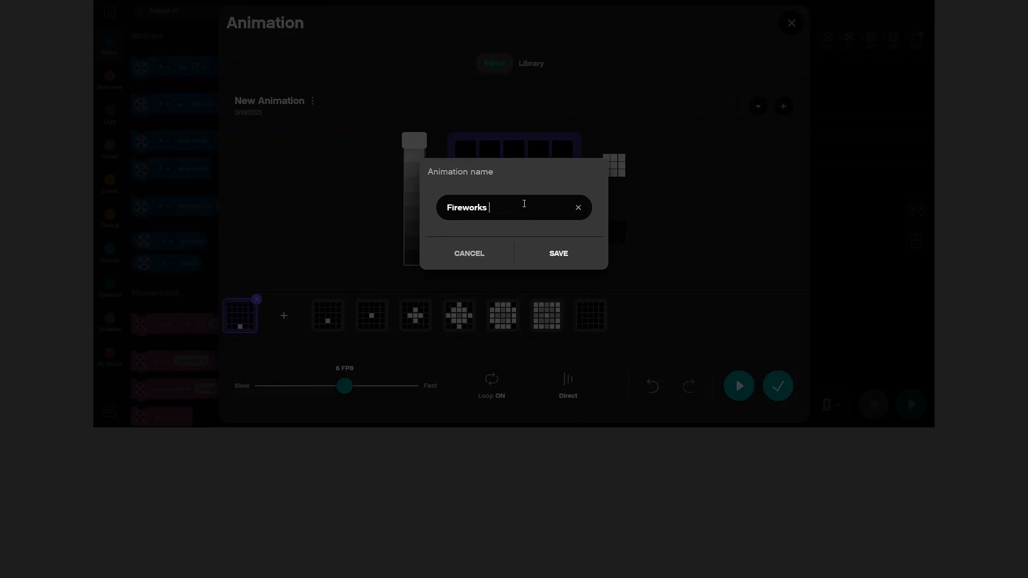
text(1)
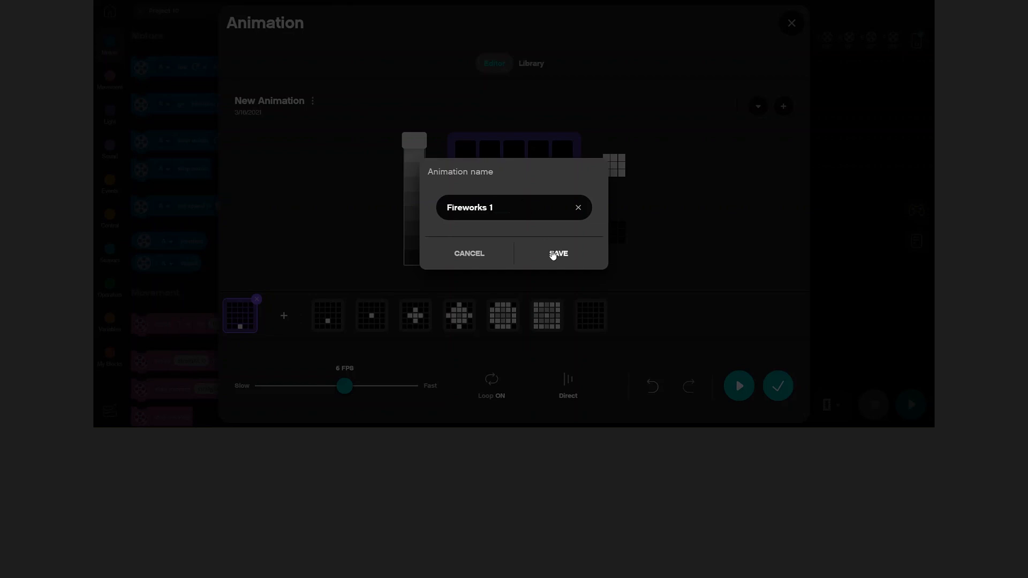
click(558, 253)
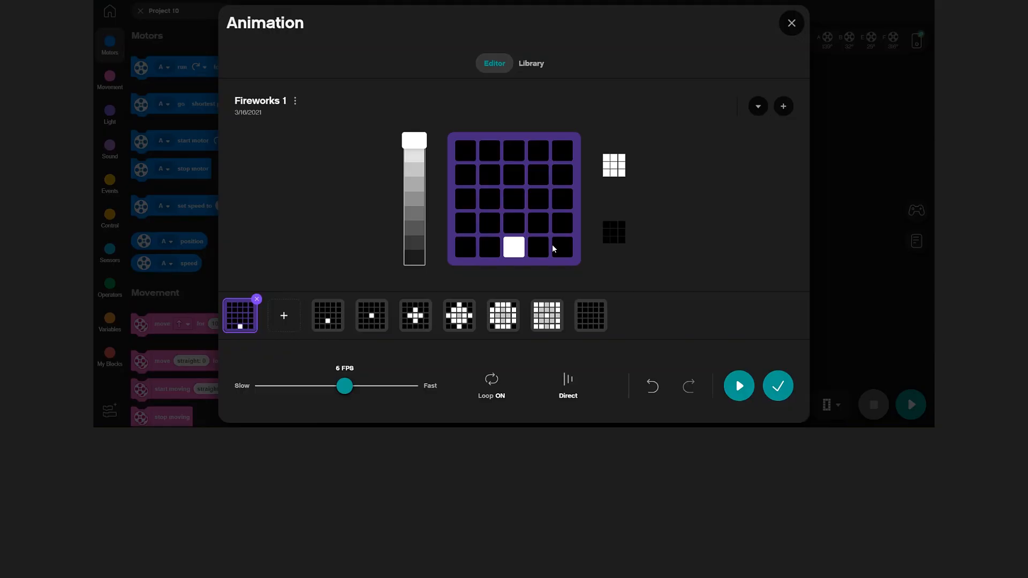